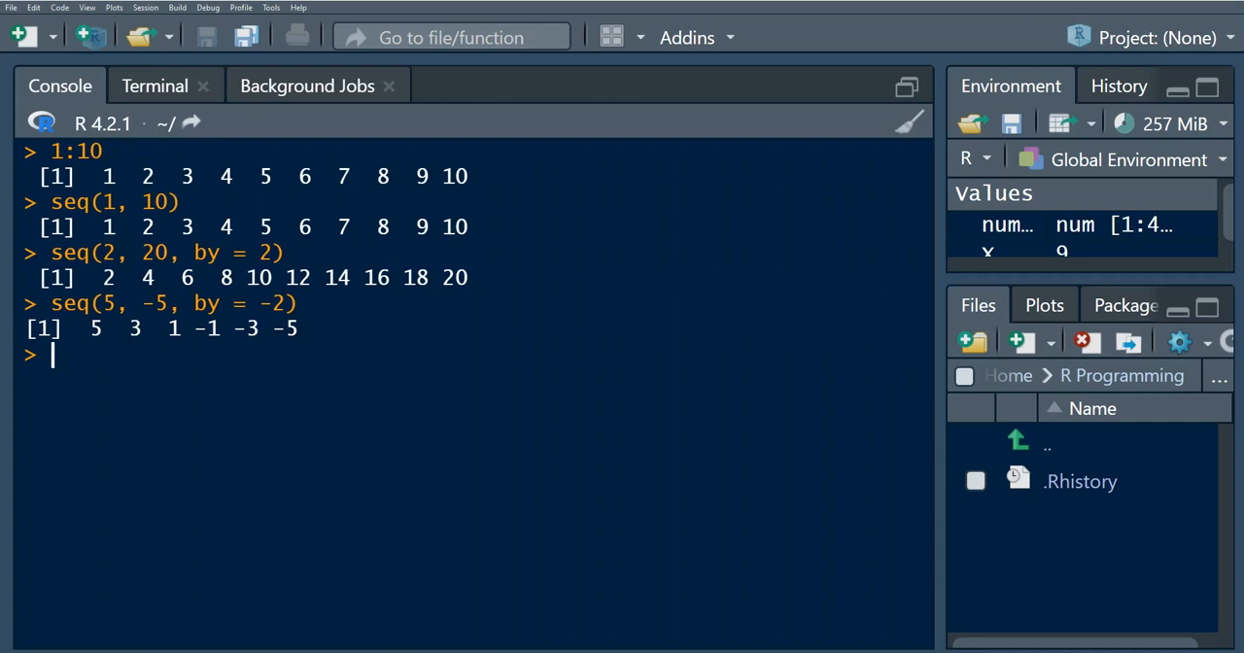
# Step: Run rep("Hello", 5) in the console to print "Hello" five times, then begin a new rep( call
pyautogui.write('re')
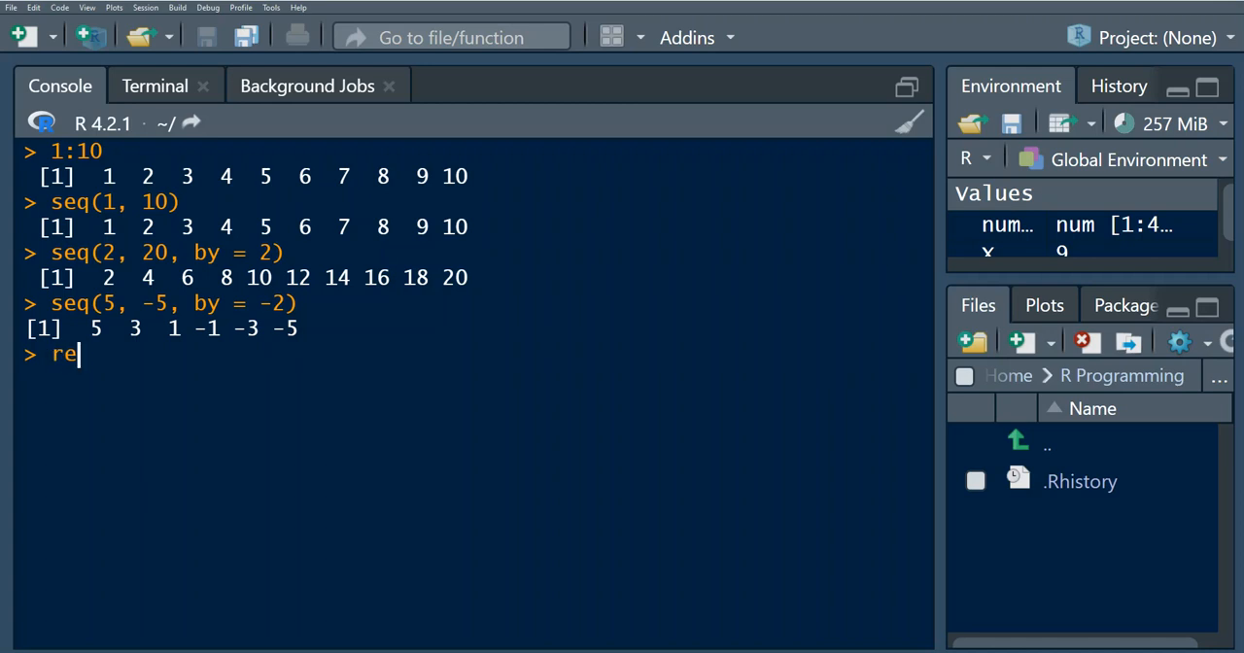
pyautogui.write('p()')
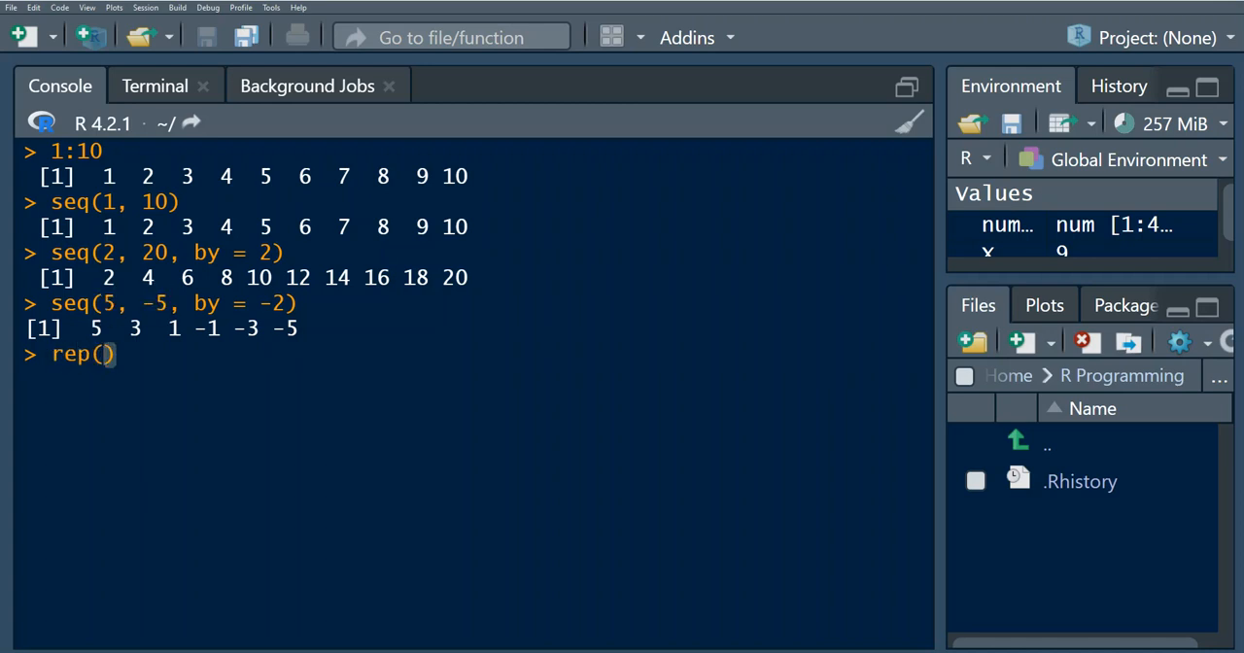
pyautogui.write('"H')
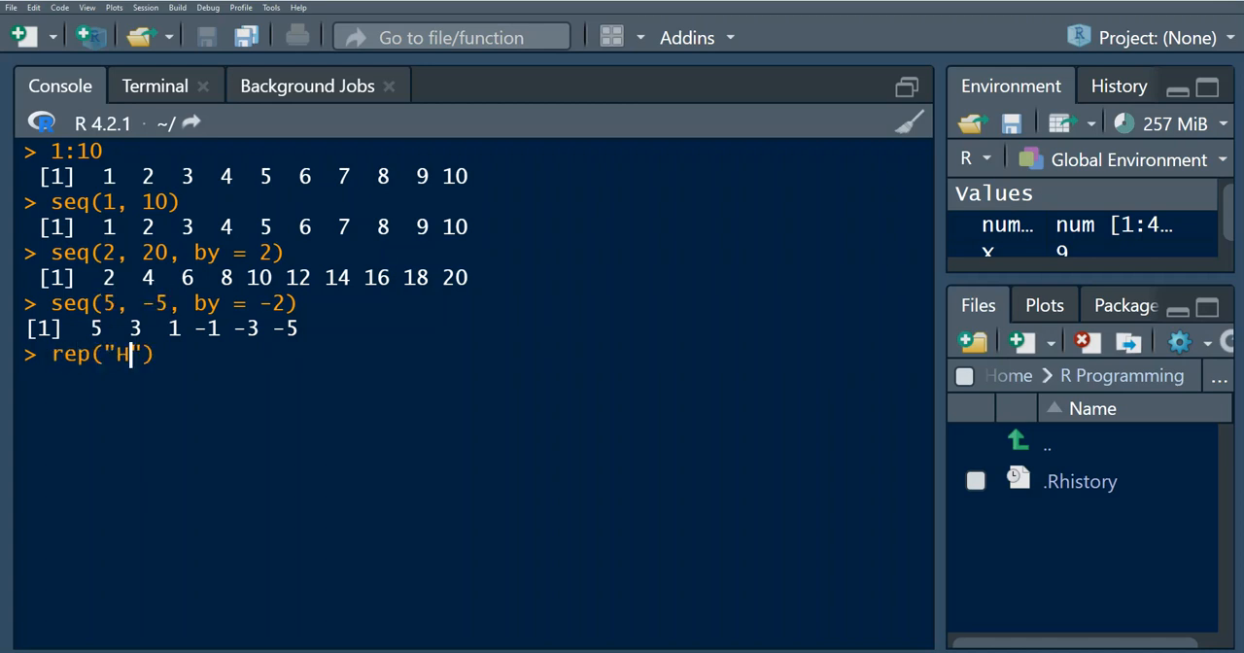
pyautogui.write('ello')
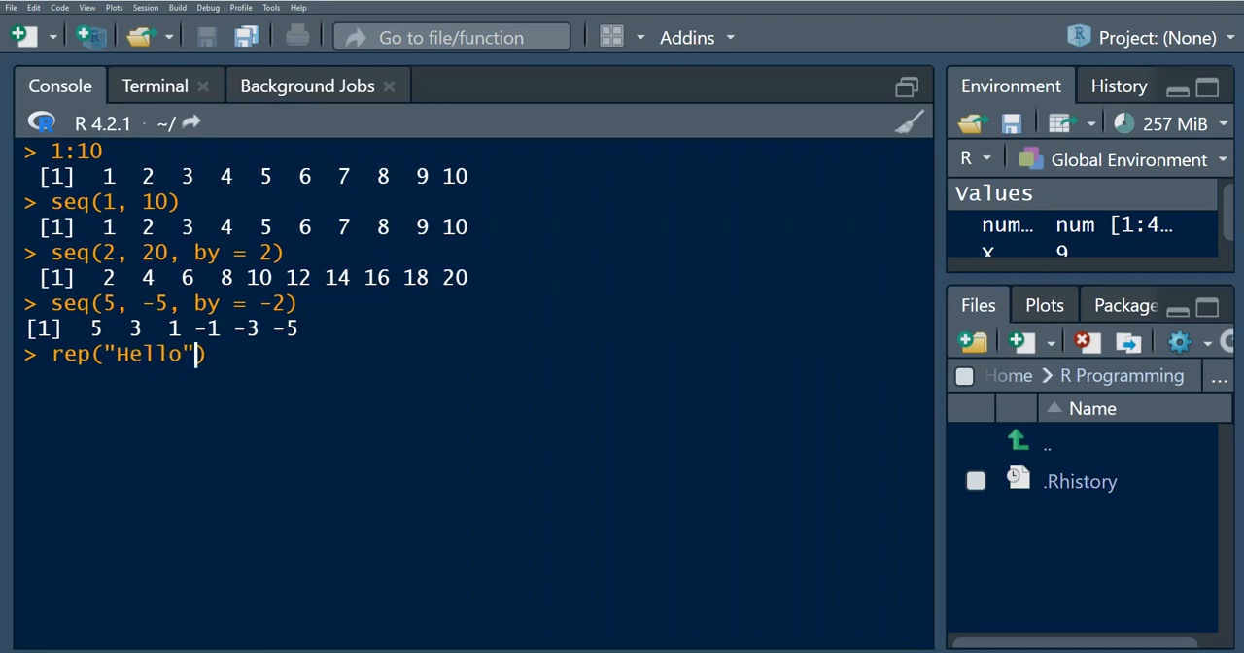
pyautogui.write(', 5')
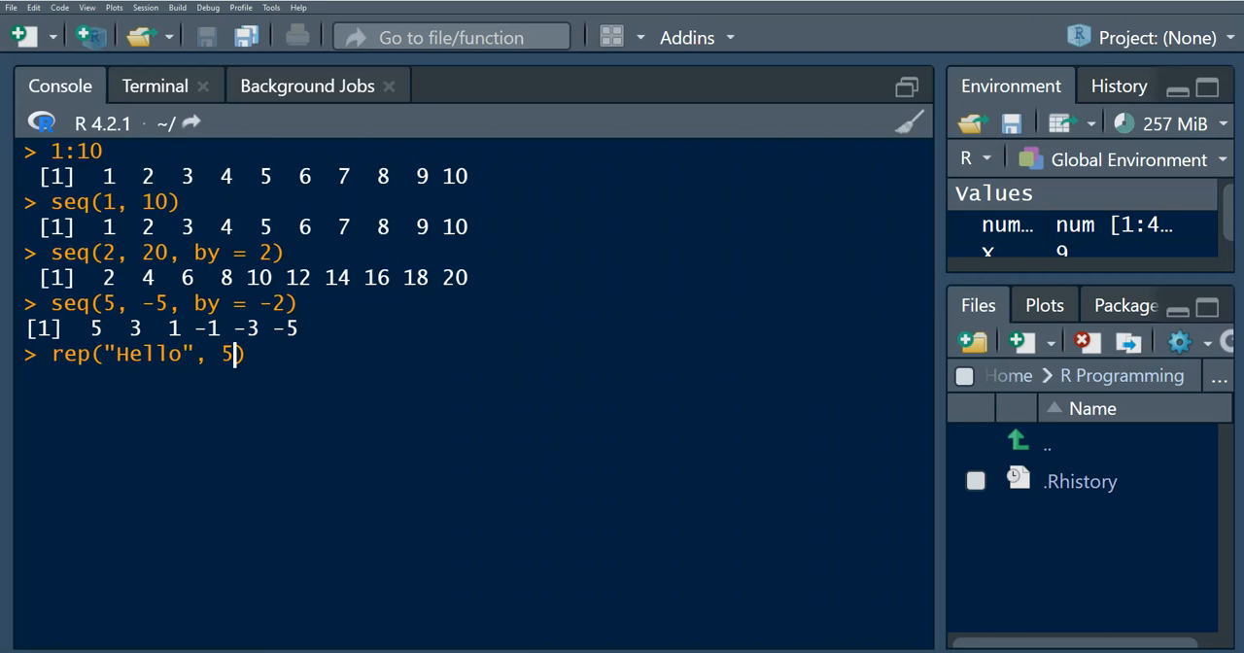
pyautogui.press('Return')
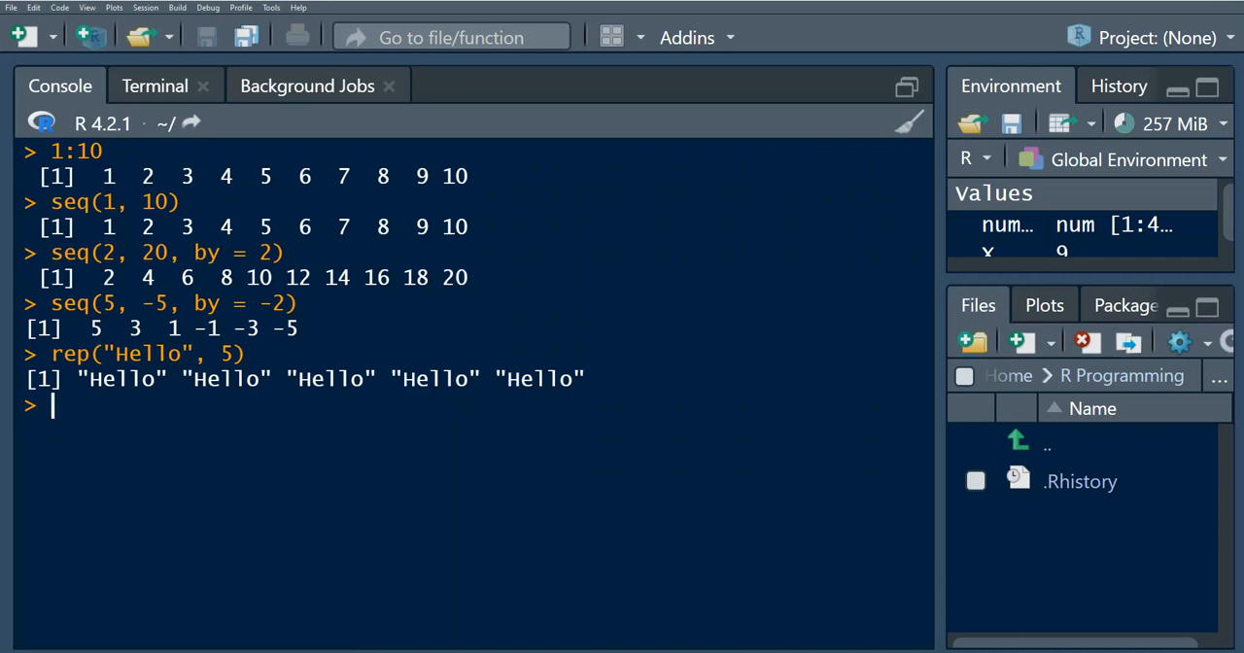
pyautogui.write('rep(')
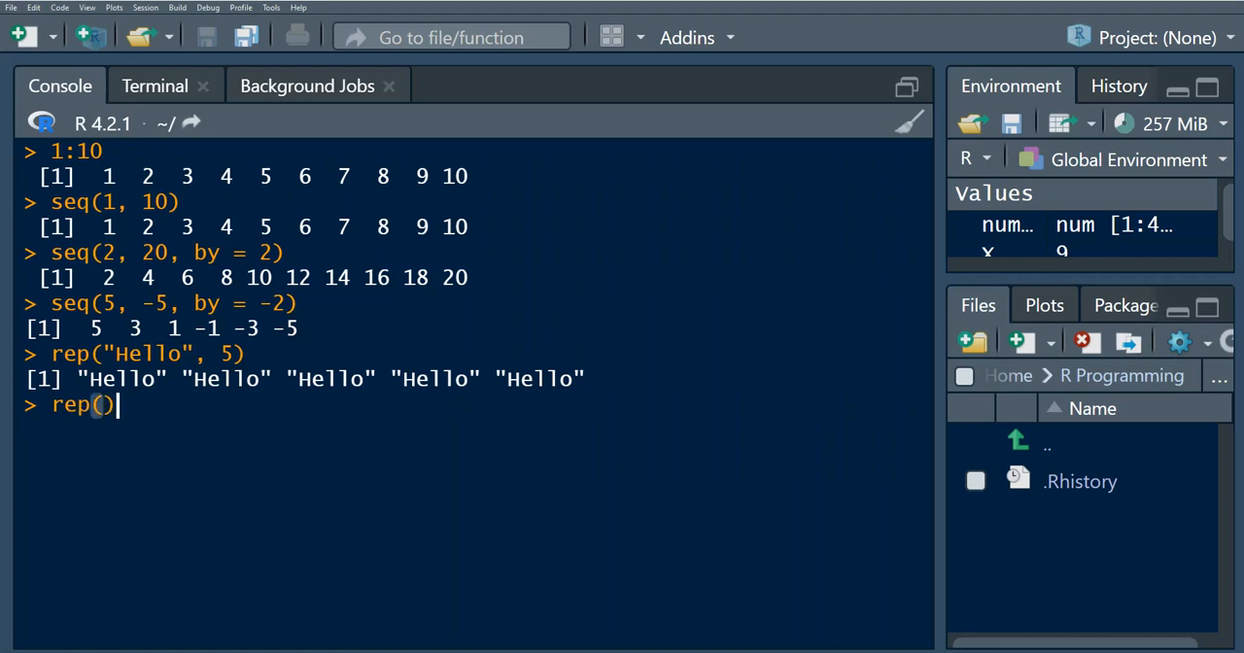
# Step: Enter the vector c("A","B","C") as the first argument of the rep call
pyautogui.write('c(')
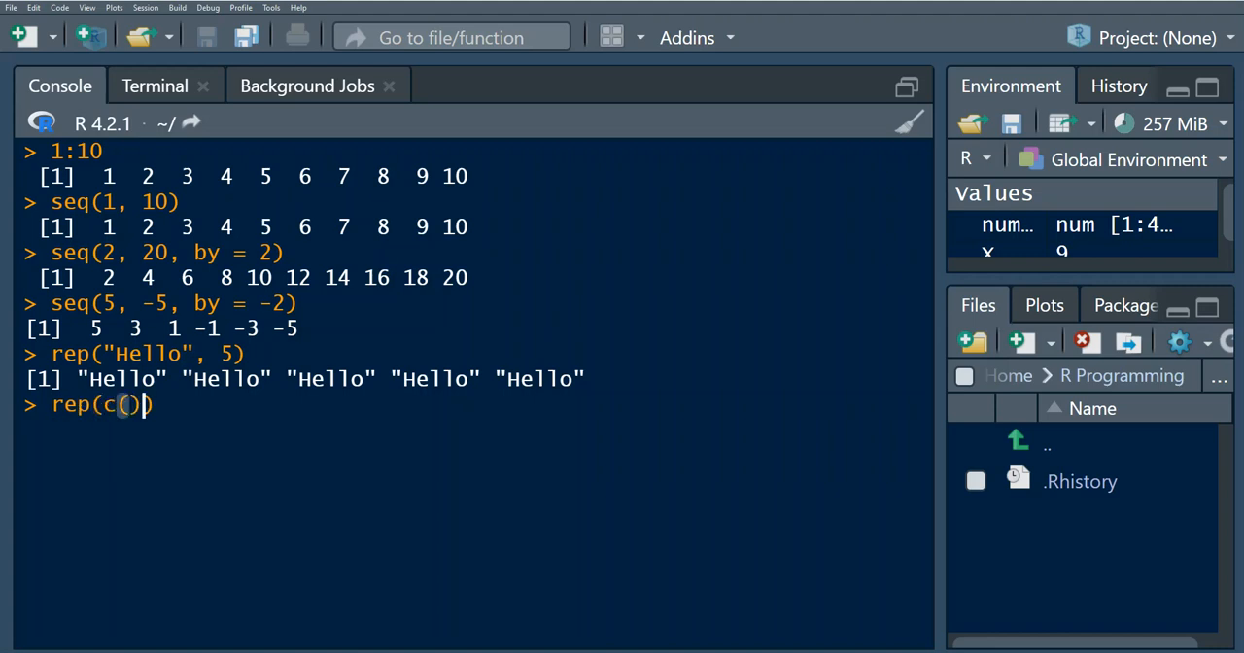
pyautogui.write('"')
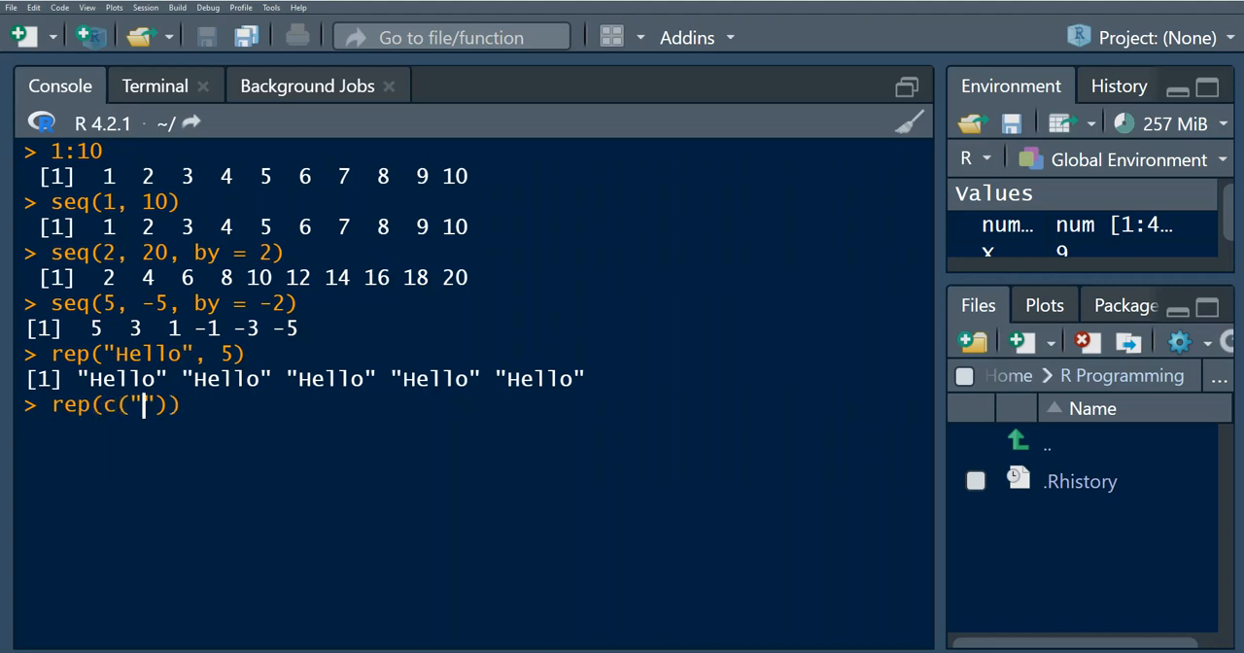
pyautogui.write('A')
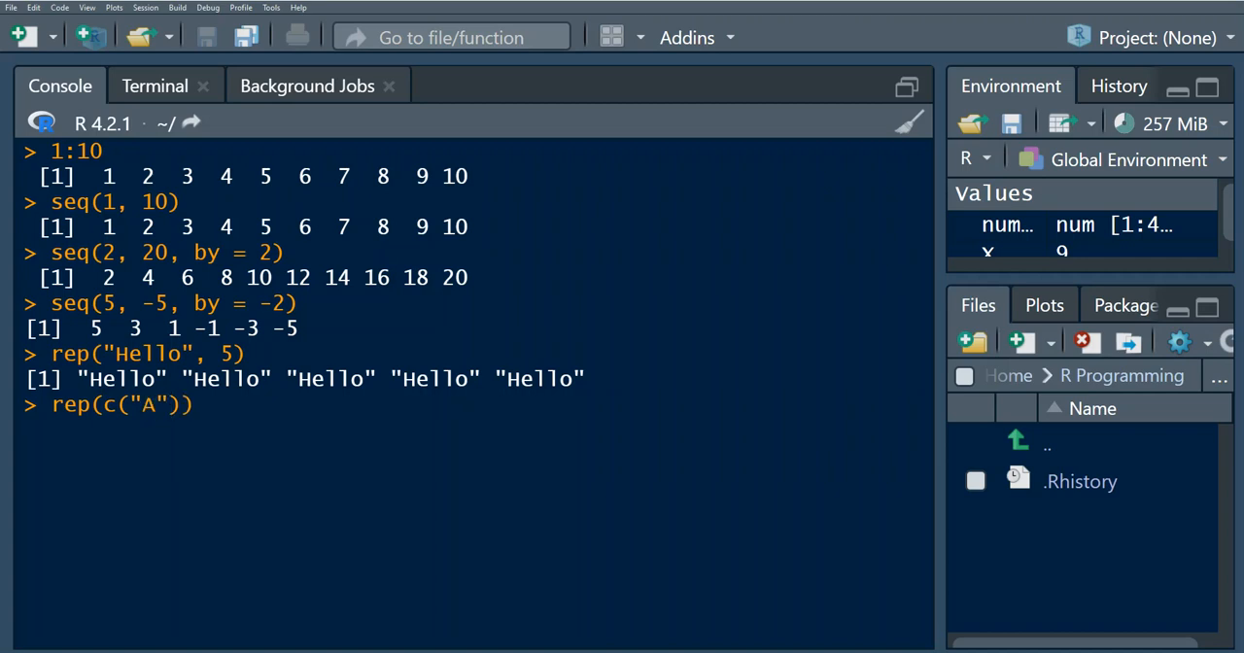
pyautogui.write(',')
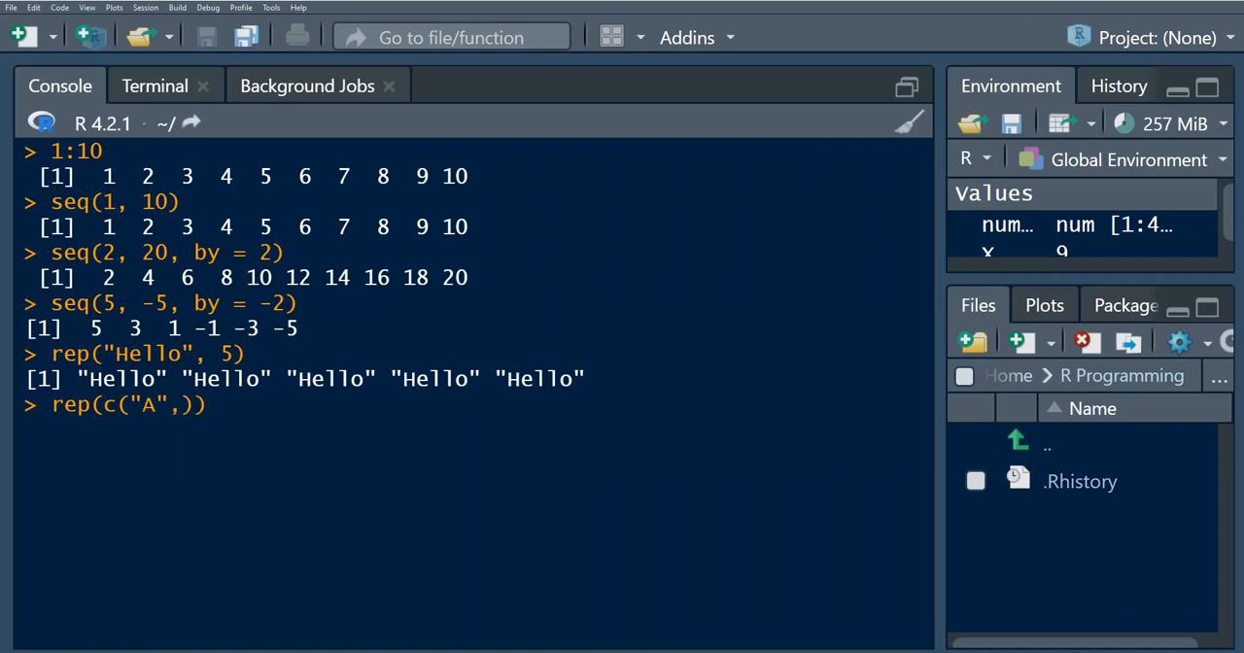
pyautogui.write('"B"')
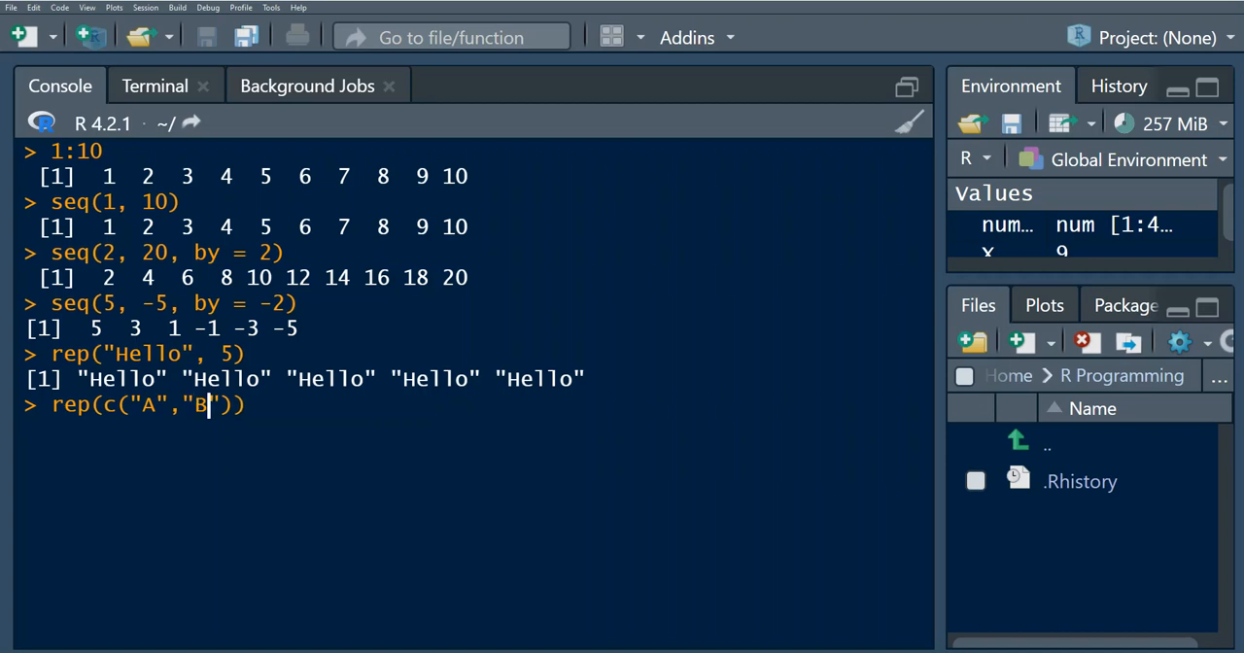
pyautogui.write(',')
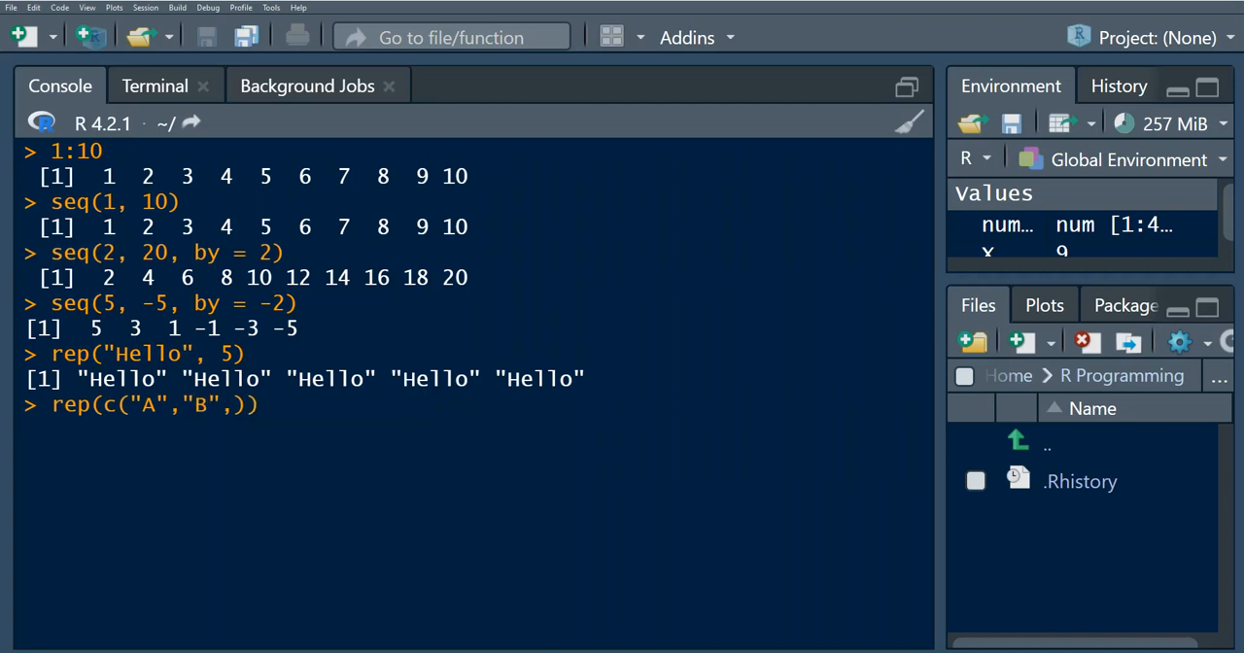
pyautogui.write('"C"')
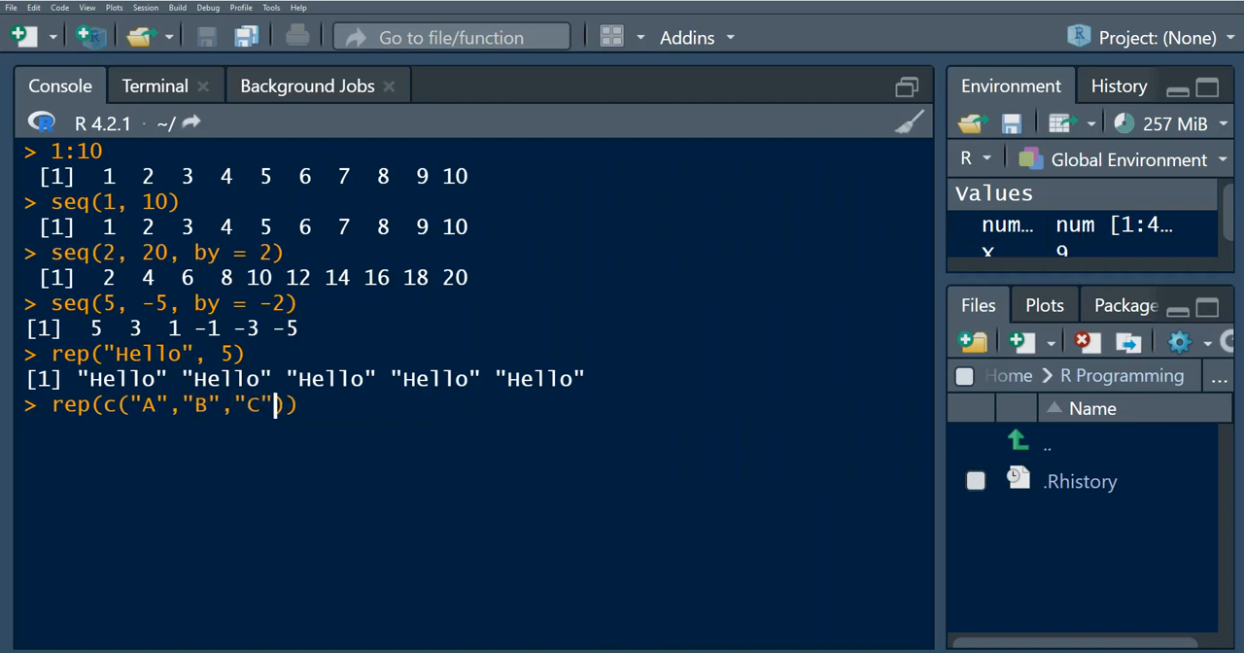
pyautogui.write(',')
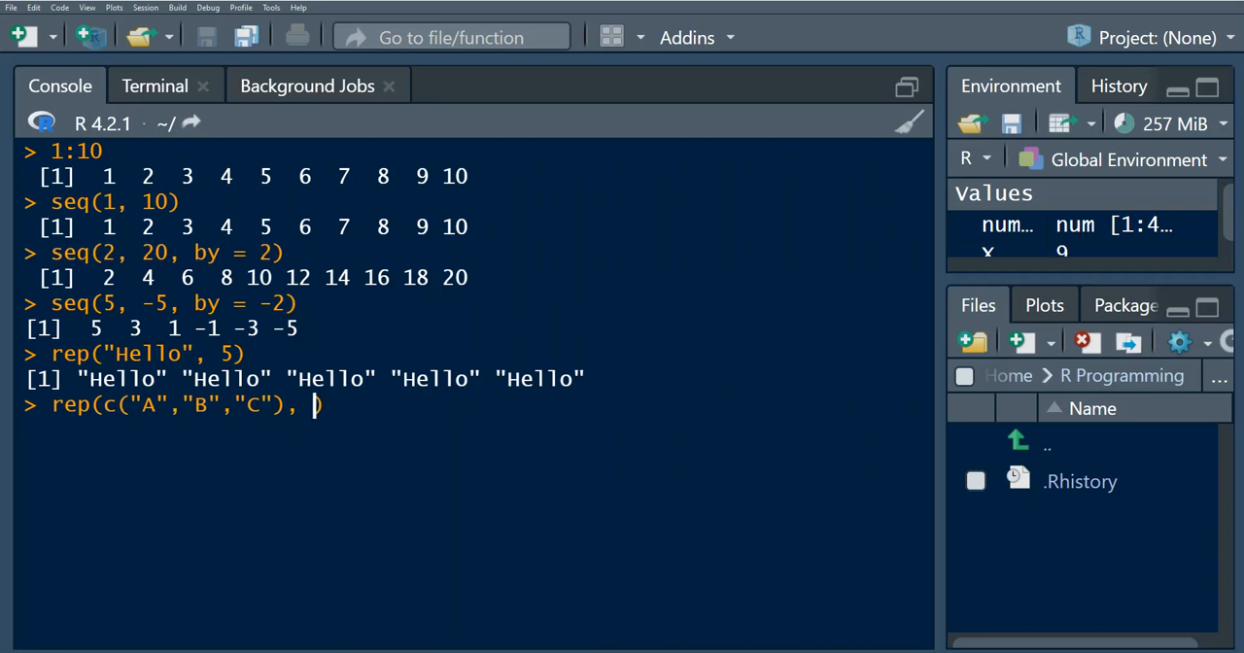
# Step: Add each=3, close the call and run it to print A A A B B B C C C
pyautogui.write('each=')
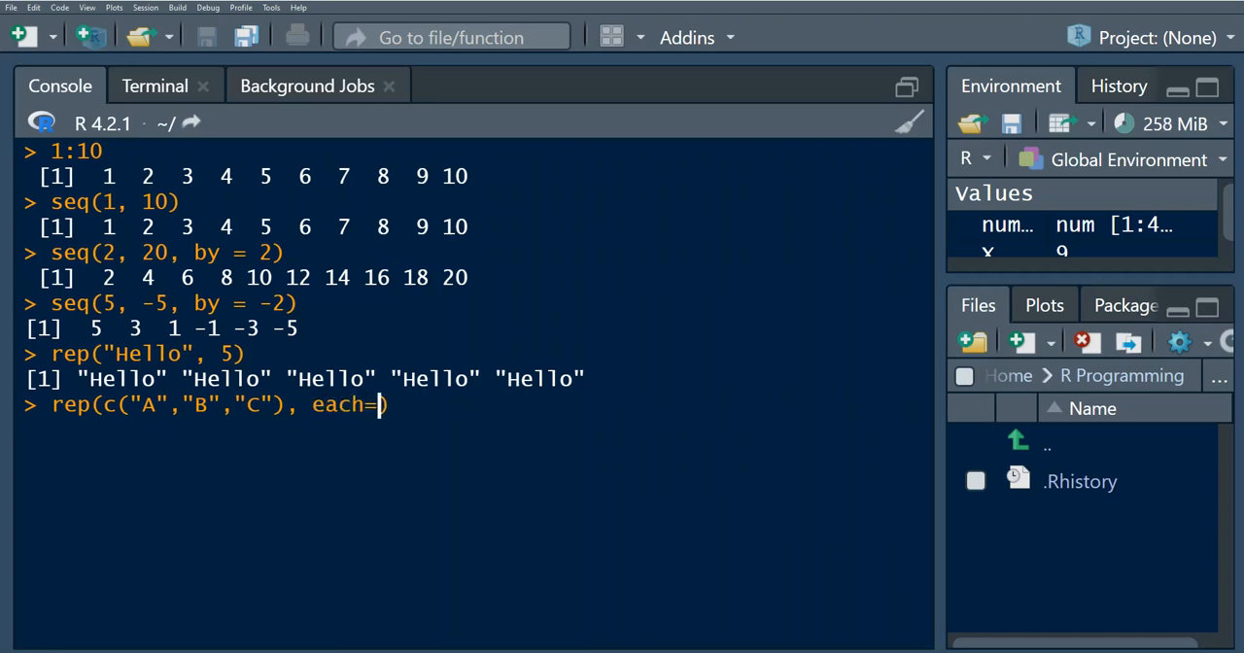
pyautogui.write('3')
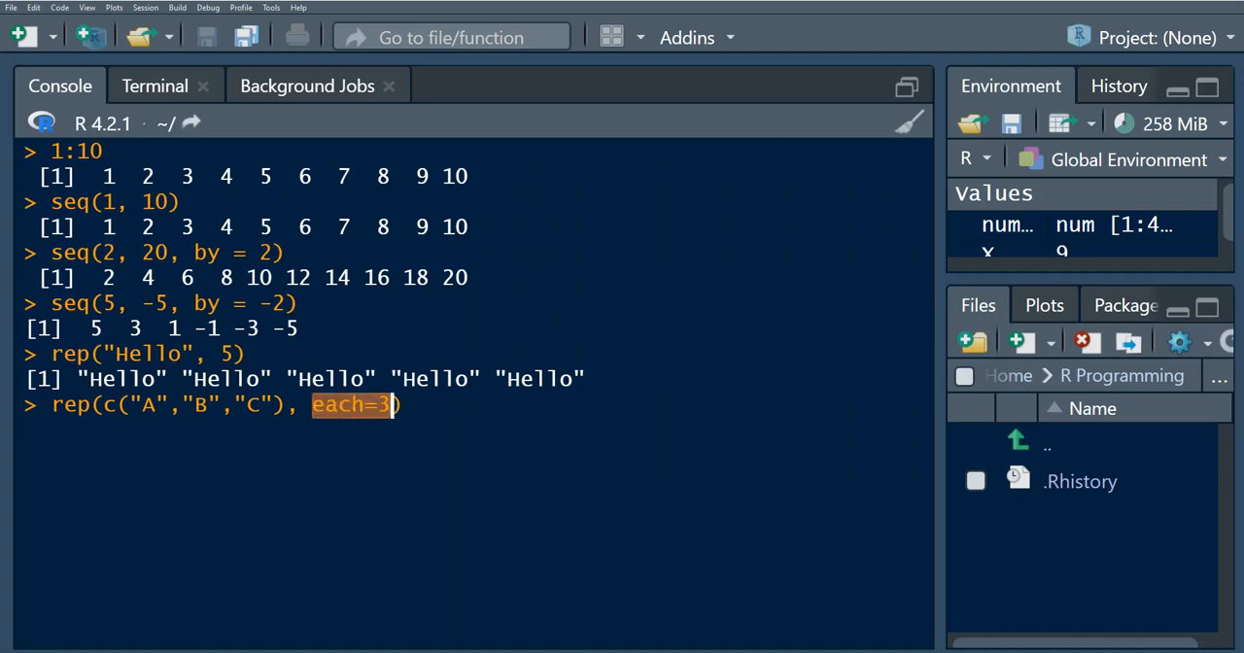
pyautogui.click(377, 404)
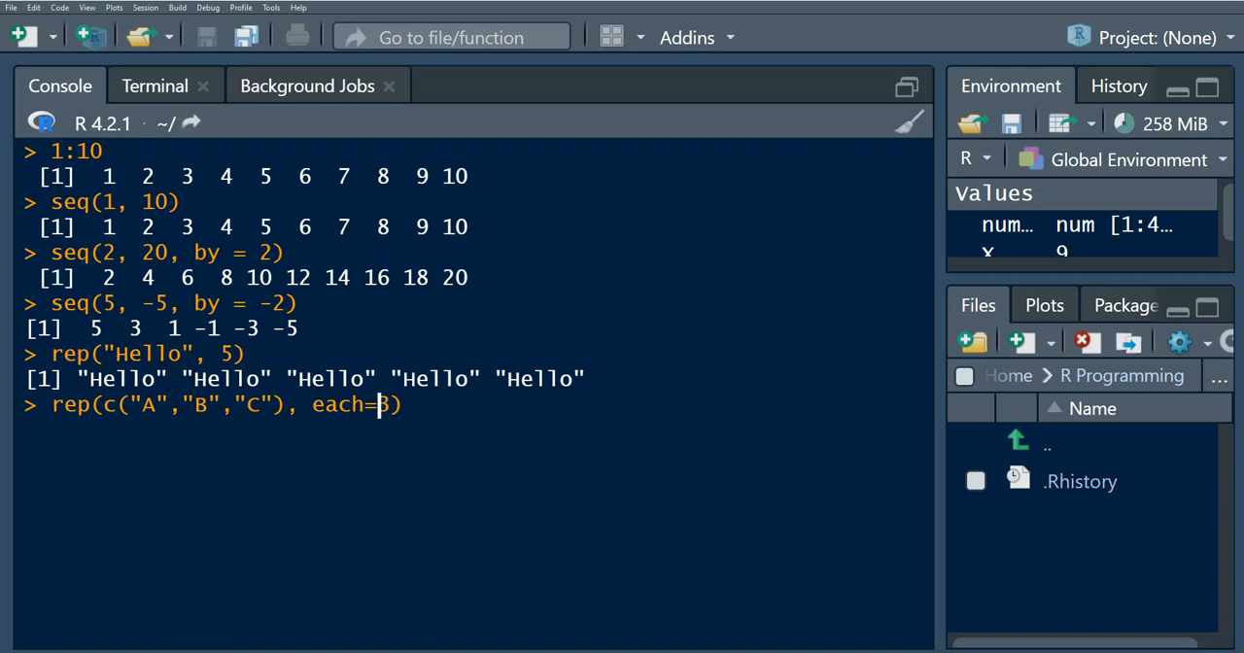
pyautogui.write(')')
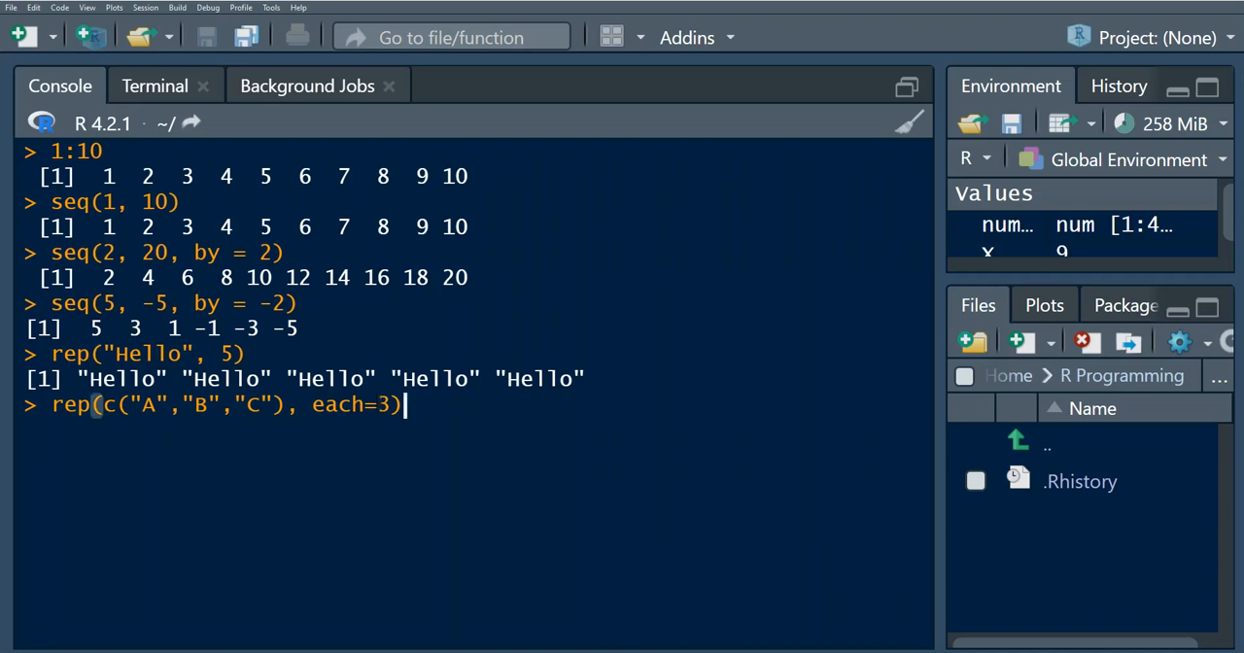
pyautogui.press('Return')
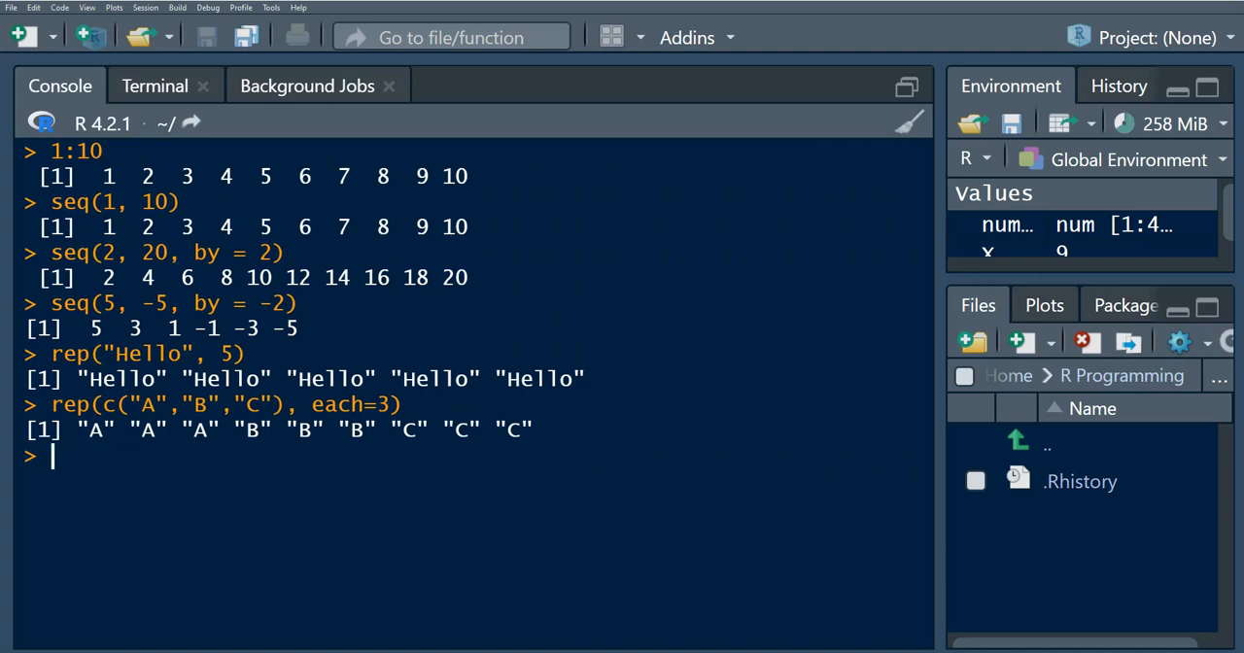
# Step: Recall the last rep command, replace each=3 with c(4, 1, 3) and run it to print A×4, B×1, C×3
pyautogui.press('Up')
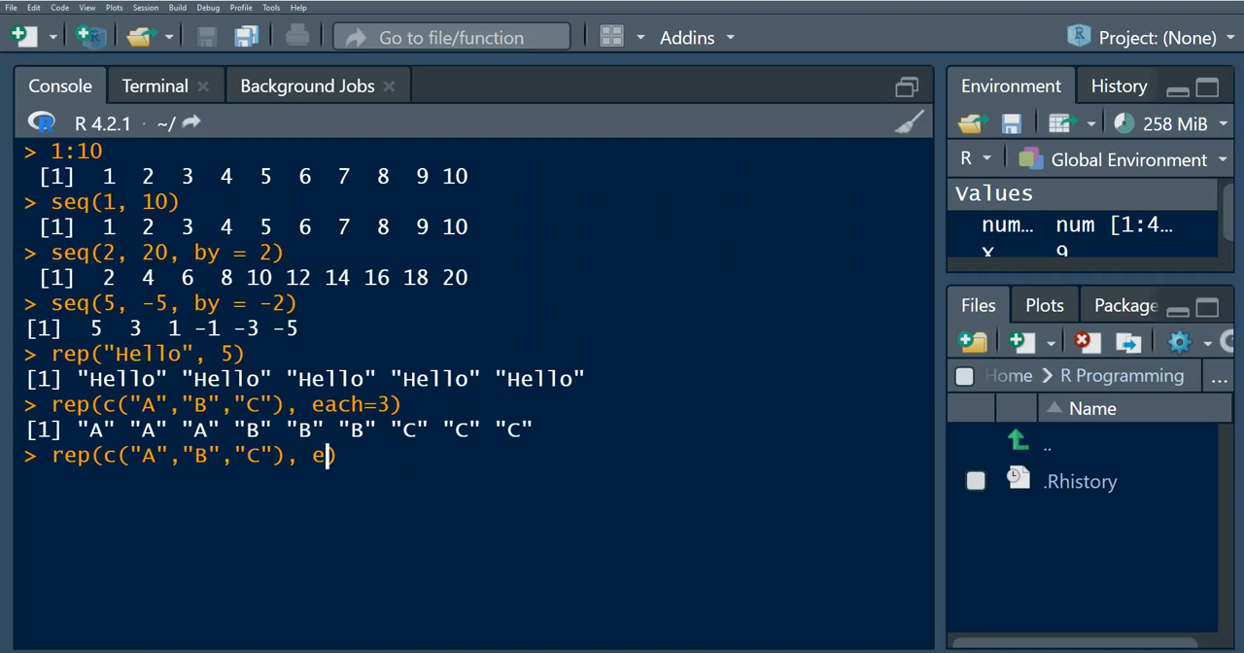
pyautogui.write('C')
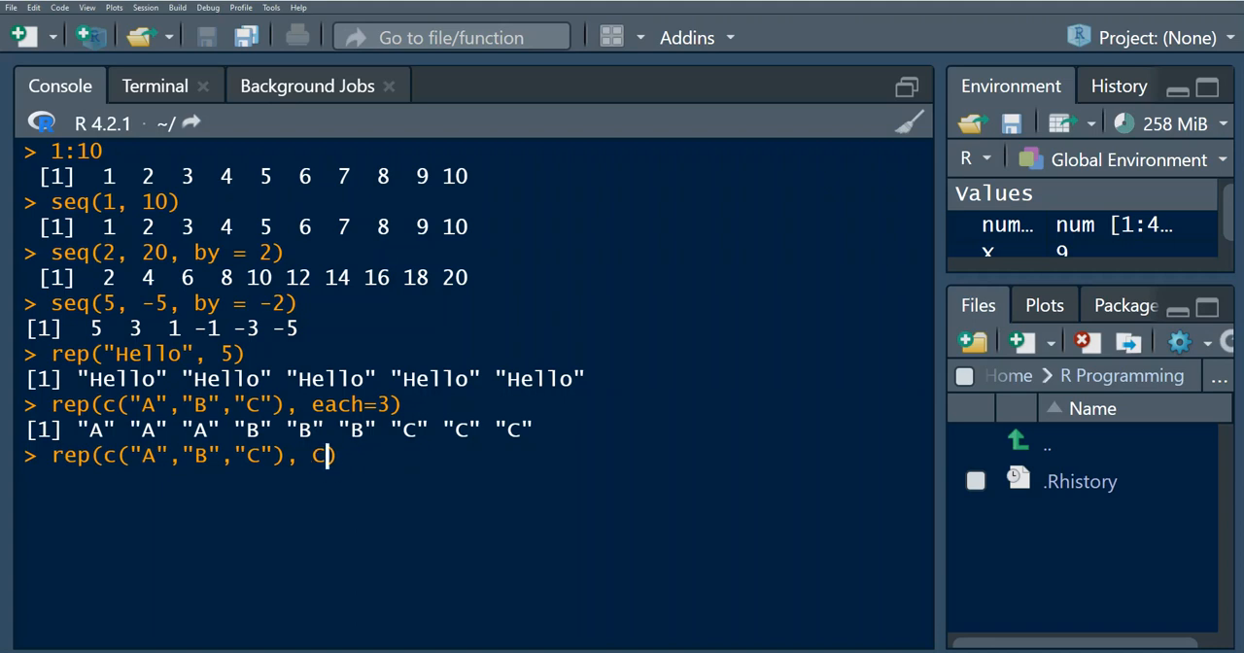
pyautogui.write('()')
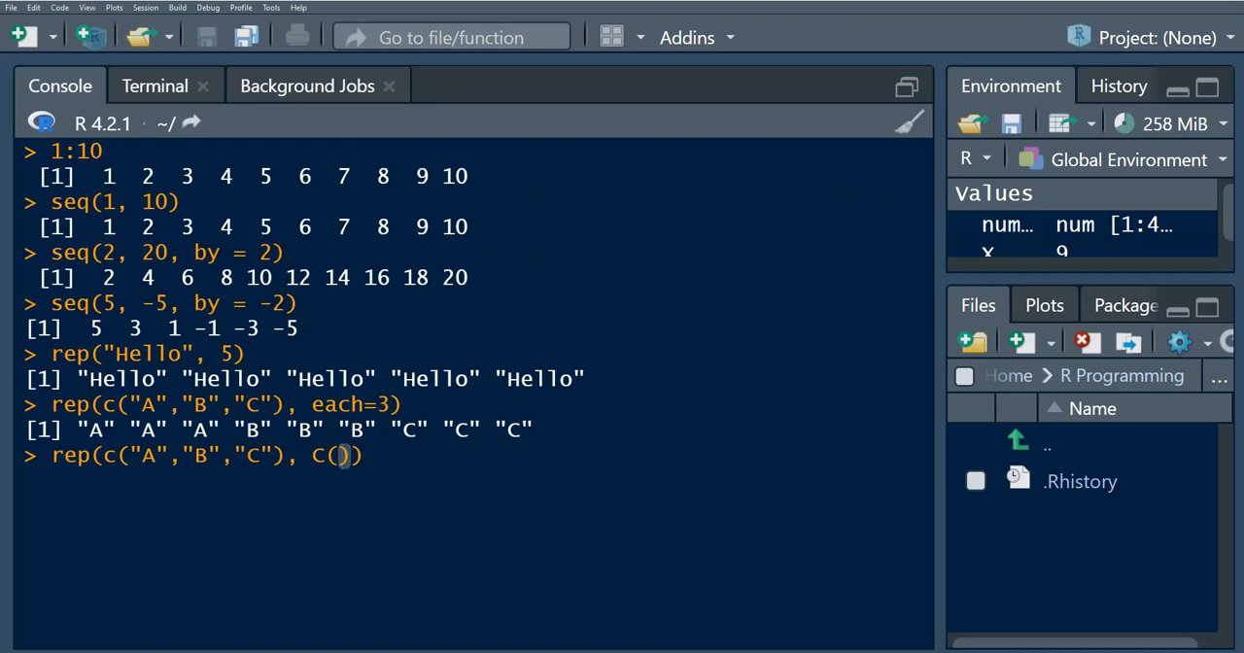
pyautogui.write('4,')
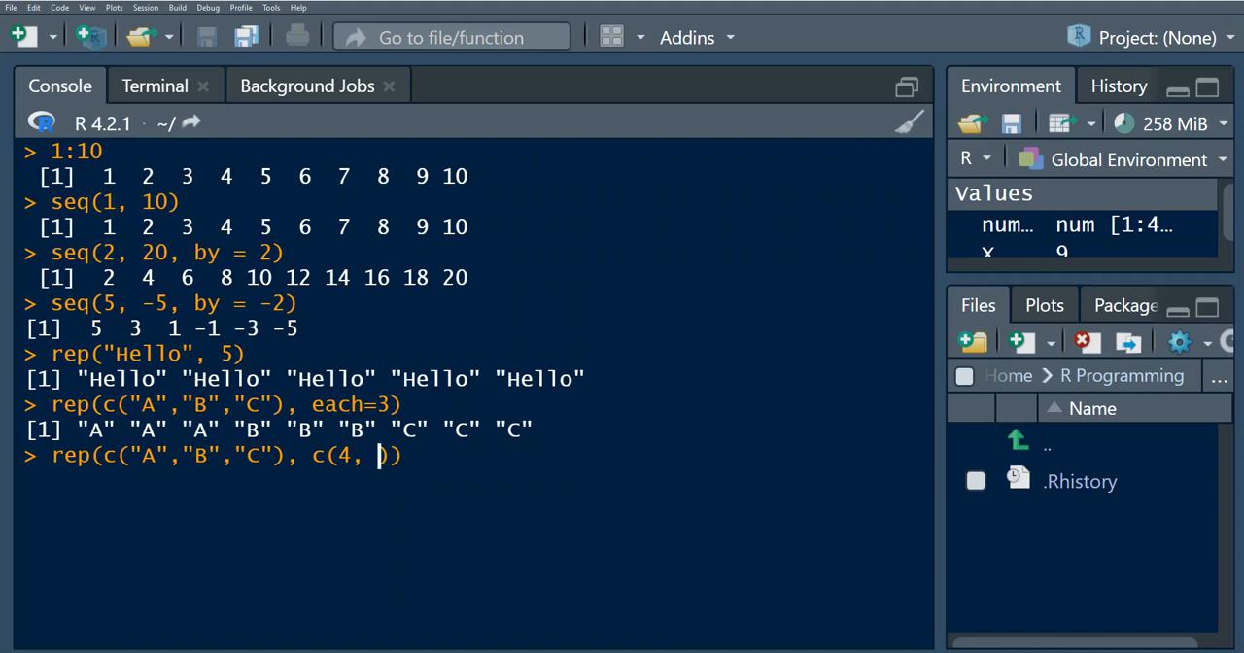
pyautogui.write('1,')
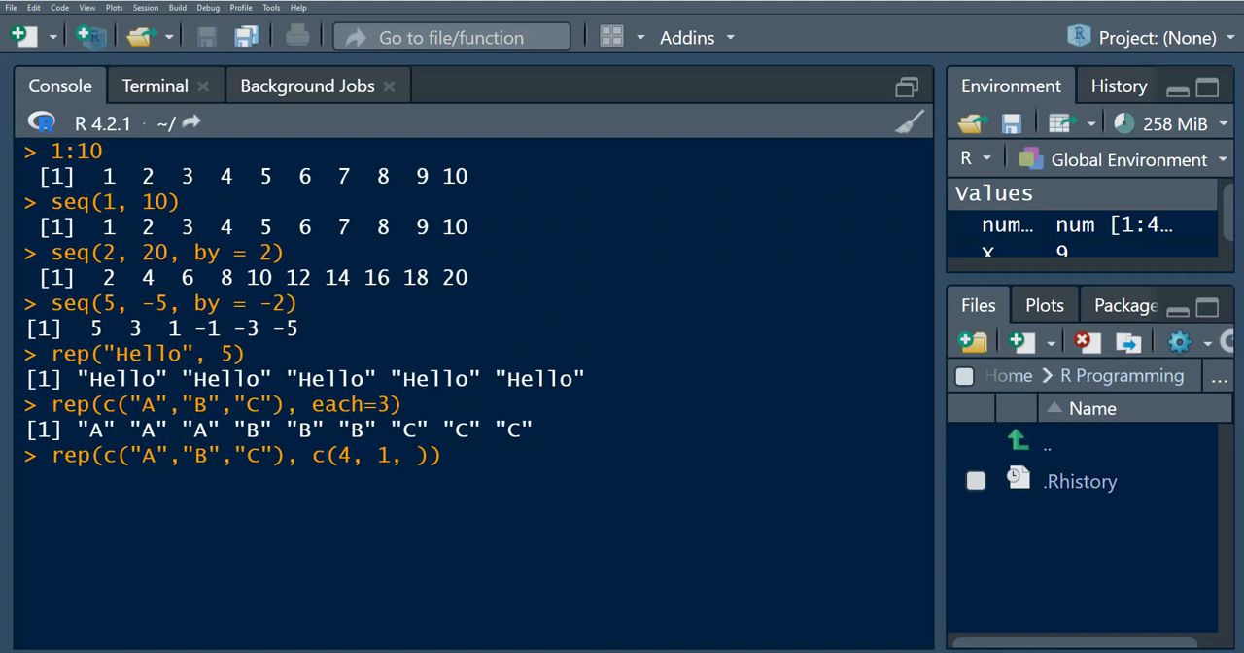
pyautogui.write('3')
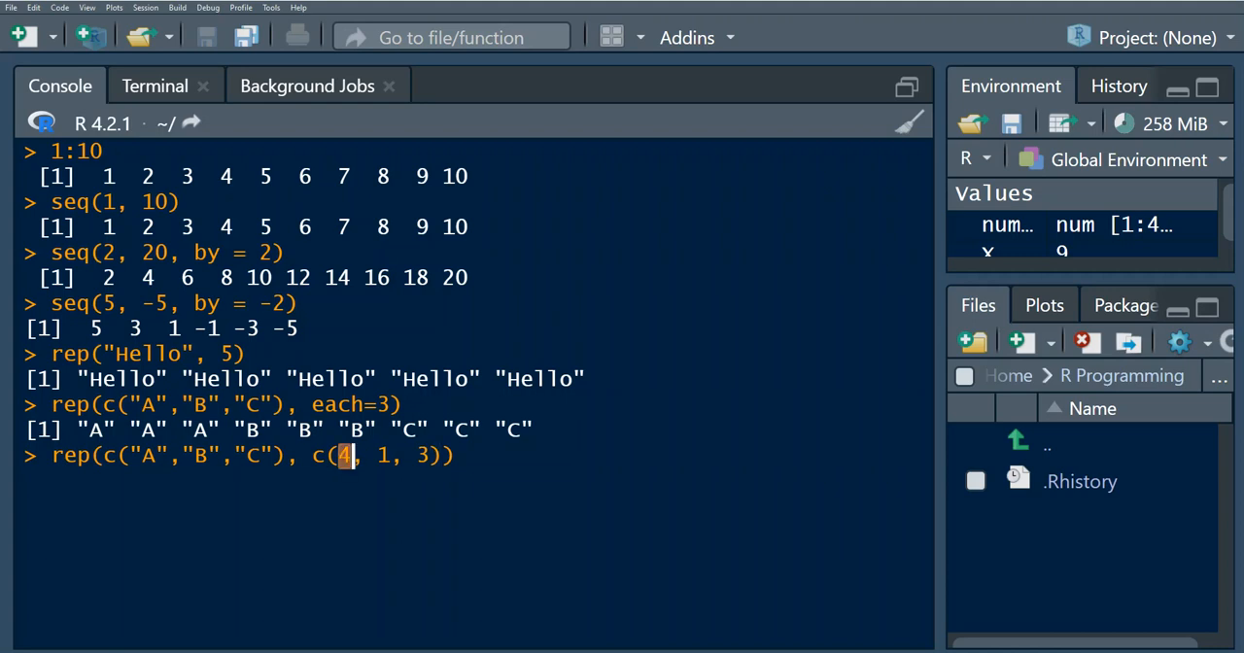
pyautogui.press('Return')
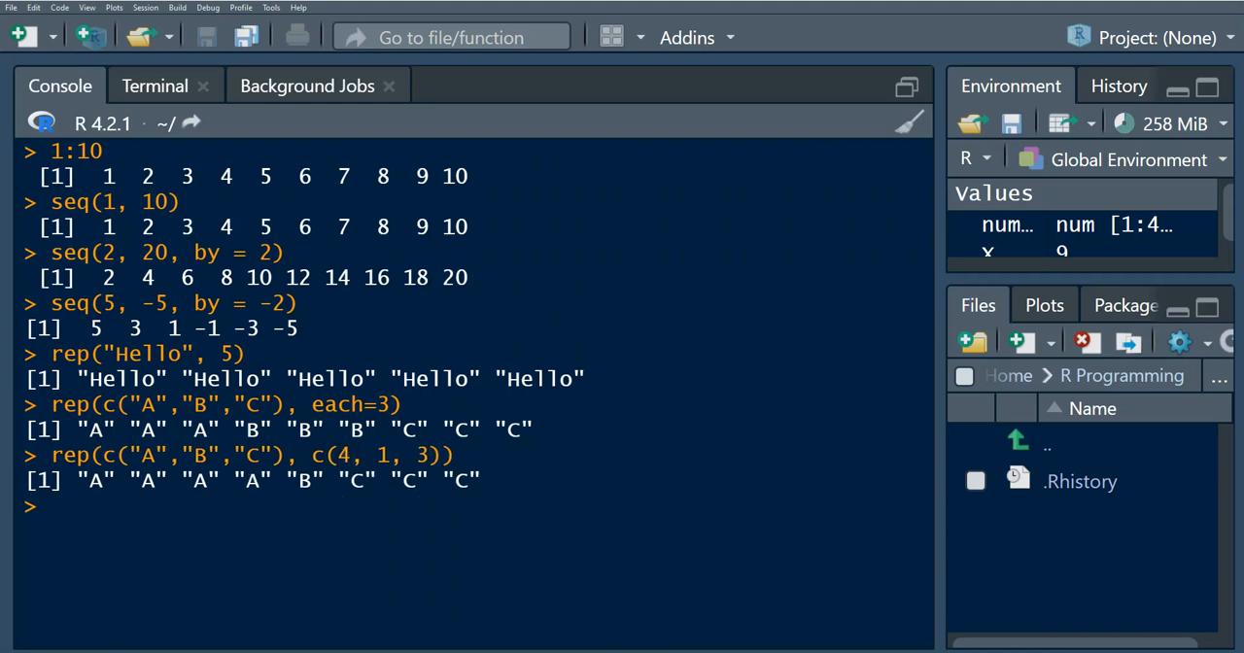